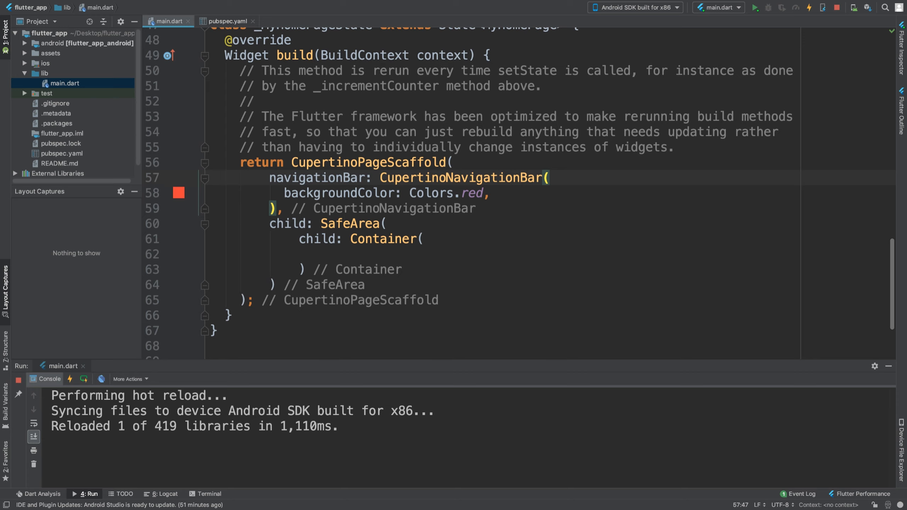
# Add child: CupertinoTextField() inside the empty Container within the SafeArea.
pyautogui.click(548, 178)
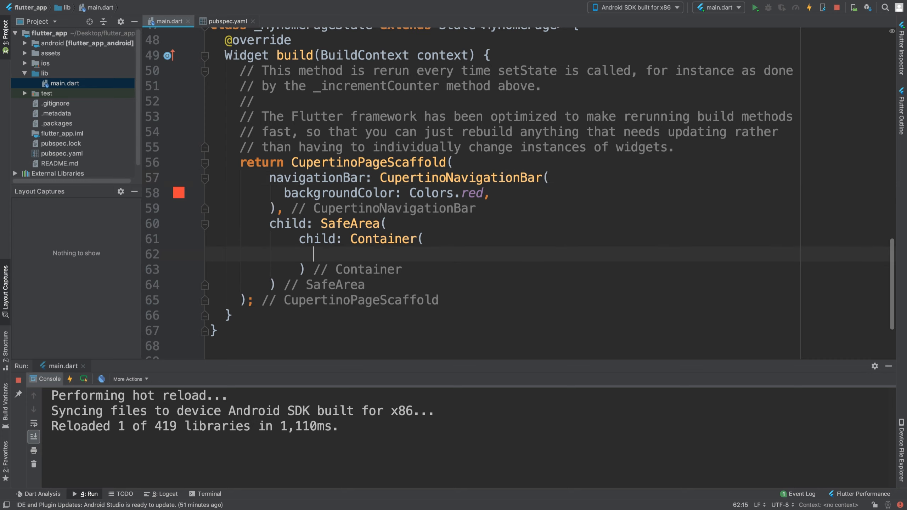
pyautogui.write('child:')
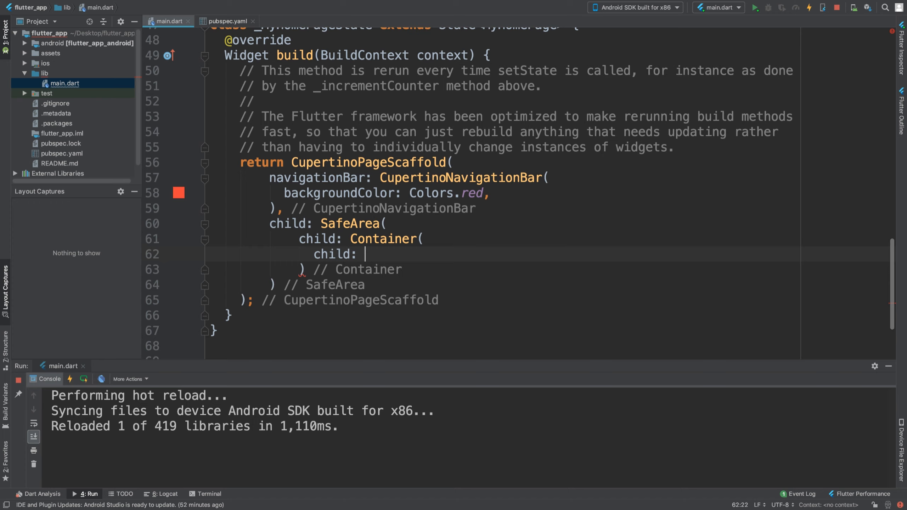
pyautogui.write('C')
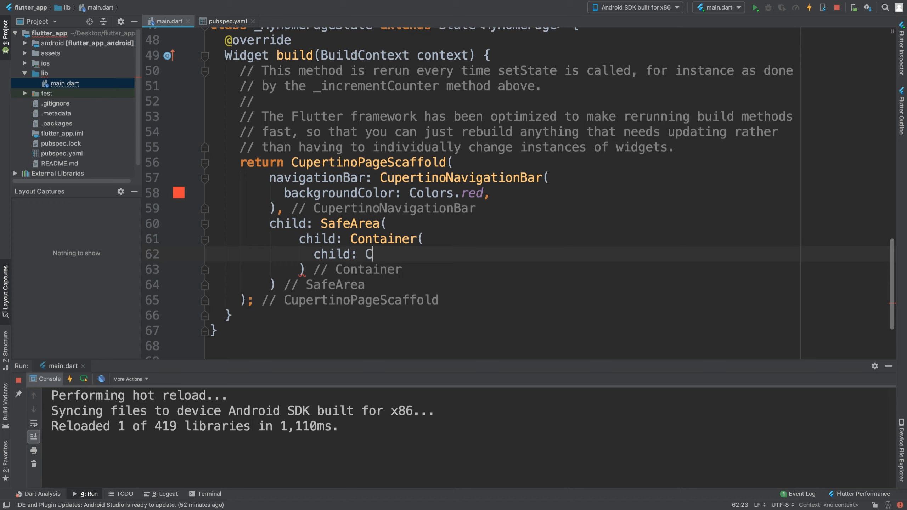
pyautogui.write('upertinoTextField()')
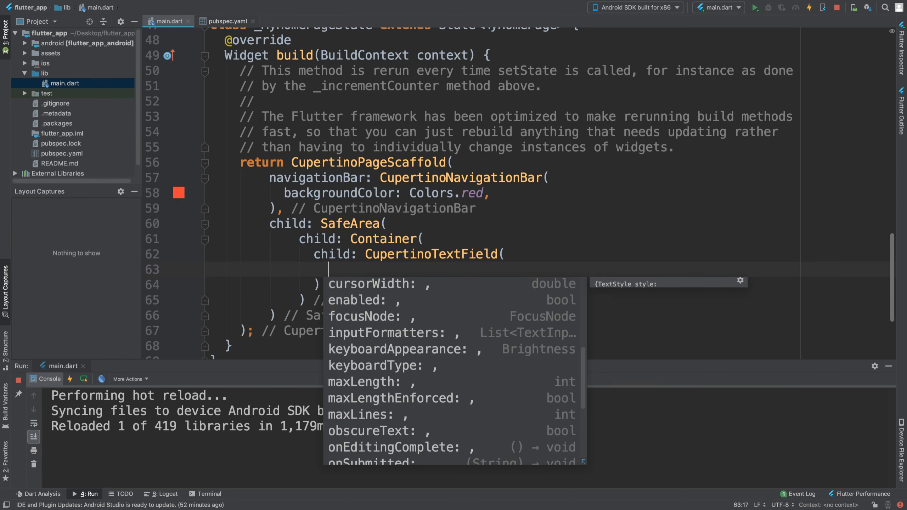
pyautogui.scroll(3)
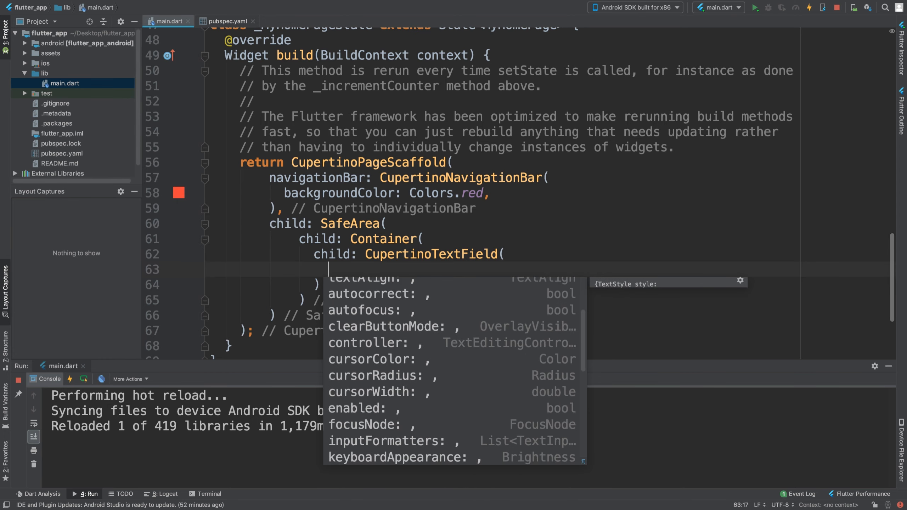
pyautogui.scroll(-3)
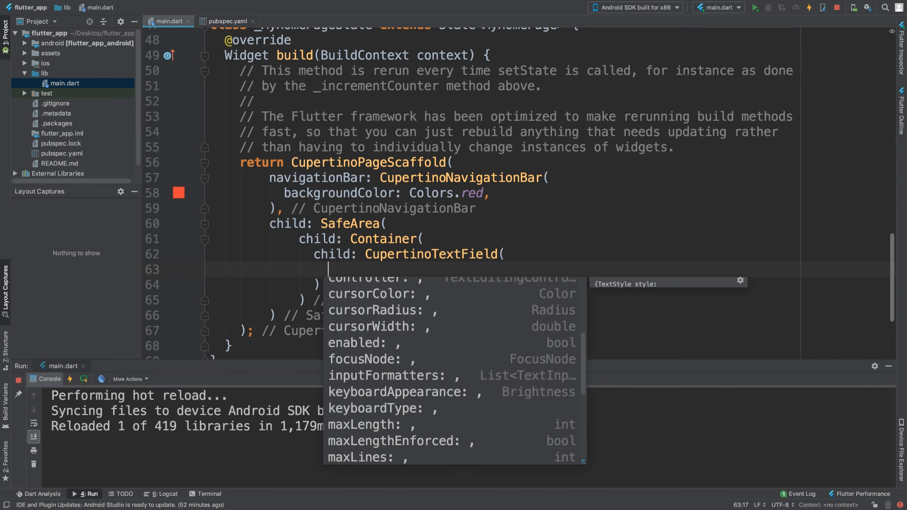
pyautogui.scroll(-3)
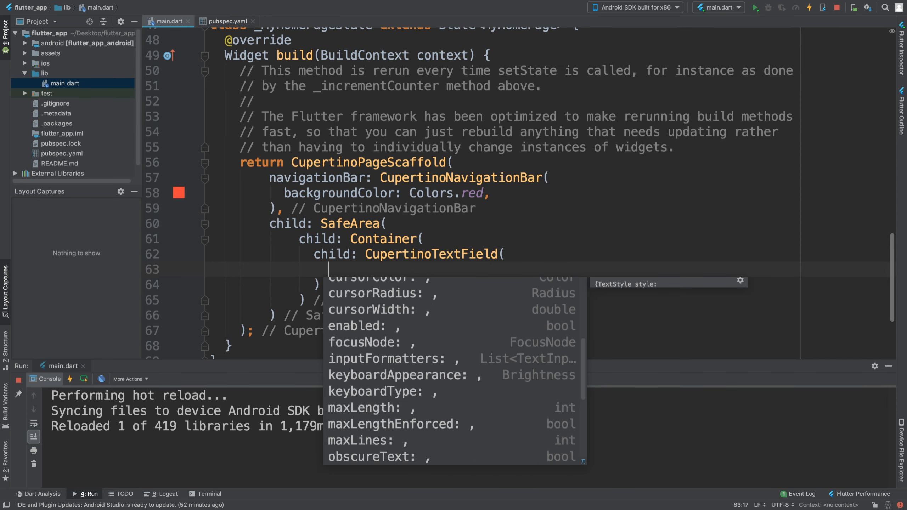
pyautogui.scroll(-3)
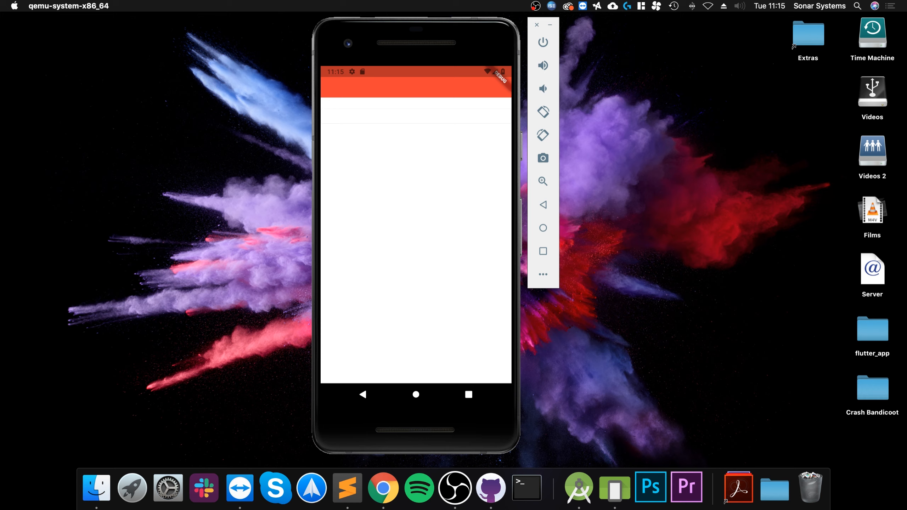
# View the running app in the emulator and begin a style property on the text field.
pyautogui.write('k')
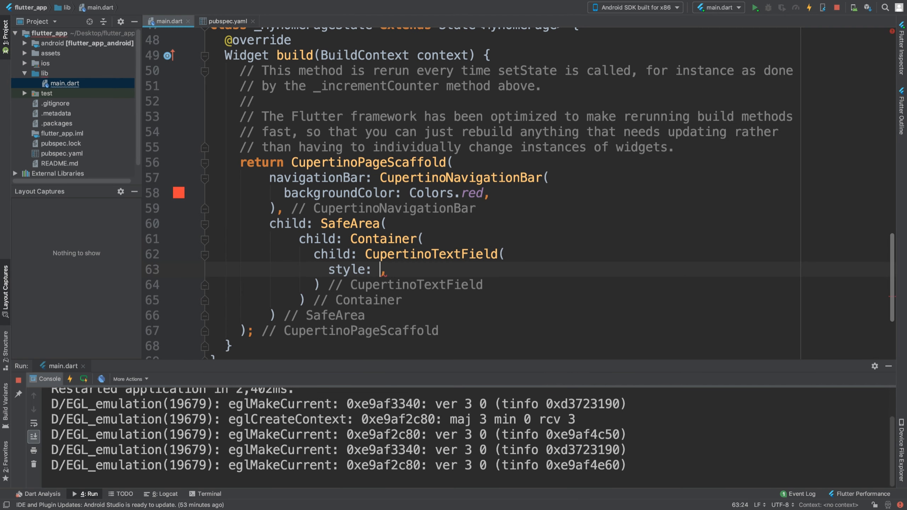
# Set the text field style to TextStyle(color: Colors.red).
pyautogui.write('TextStyle(')
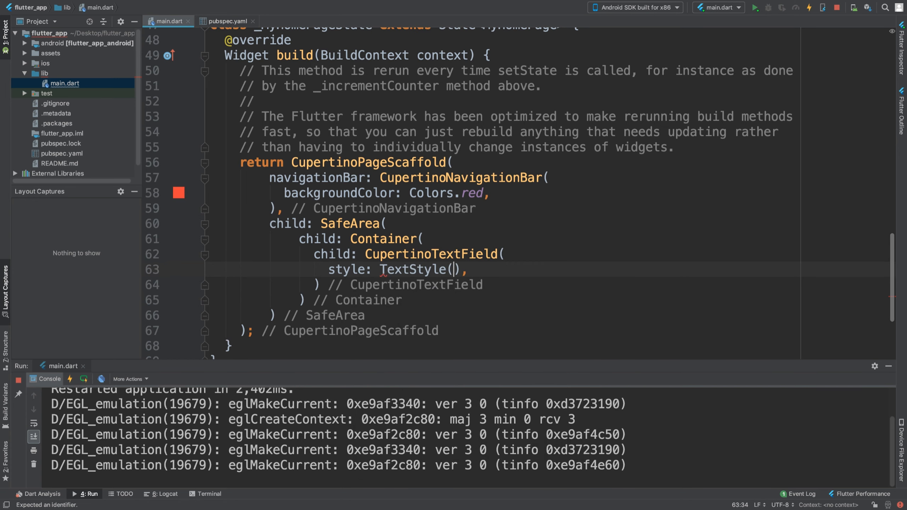
pyautogui.write('color.')
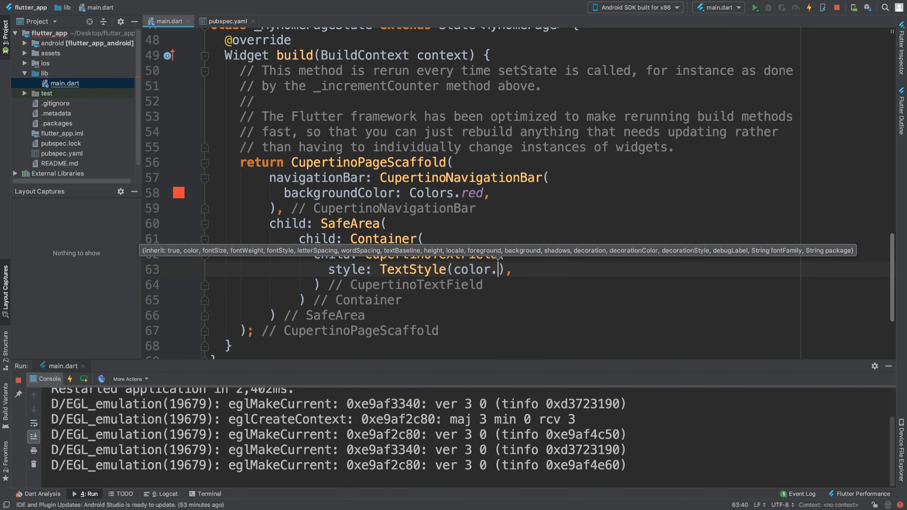
pyautogui.write(':')
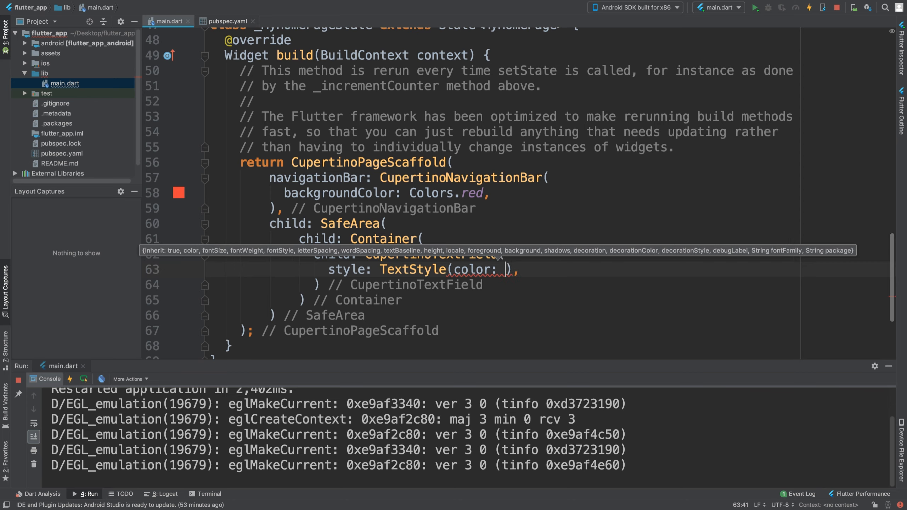
pyautogui.write('Colors.red,')
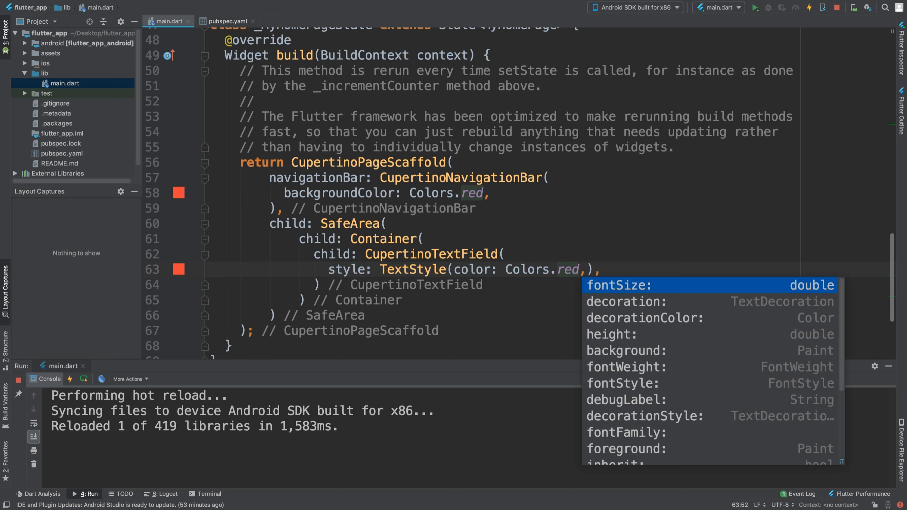
pyautogui.scroll(-3)
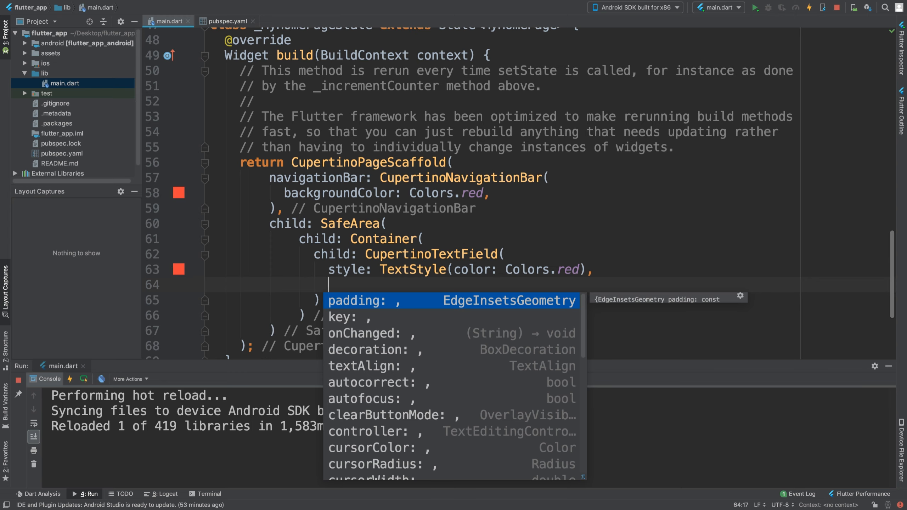
pyautogui.scroll(-3)
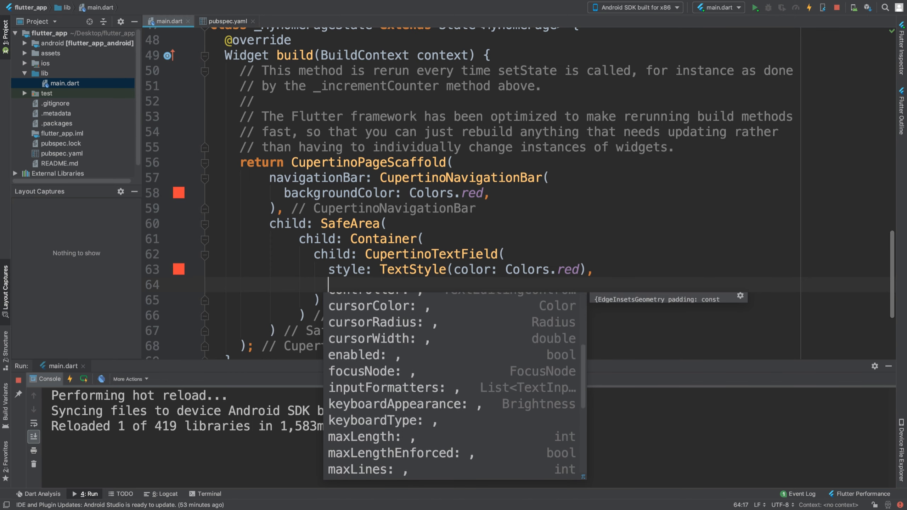
pyautogui.scroll(-3)
pyautogui.write('keyboardType:')
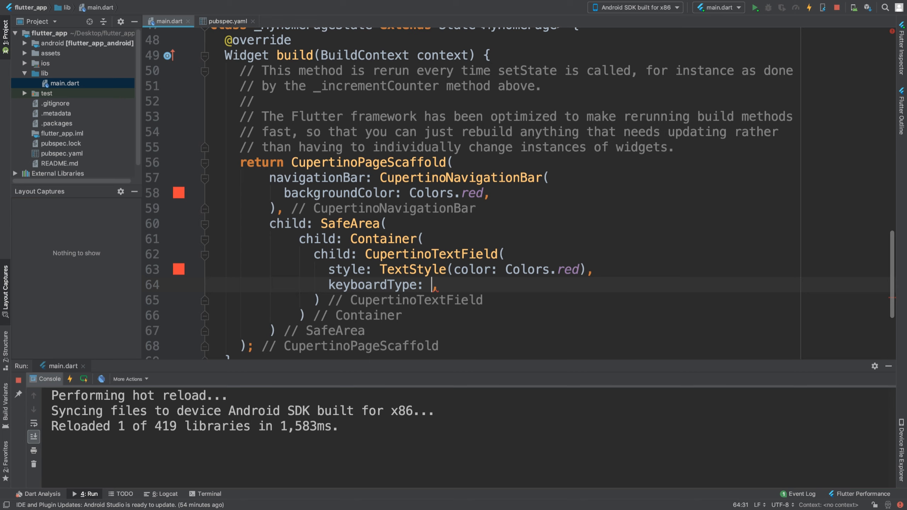
pyautogui.write('TextInputType.numberWithOptions()')
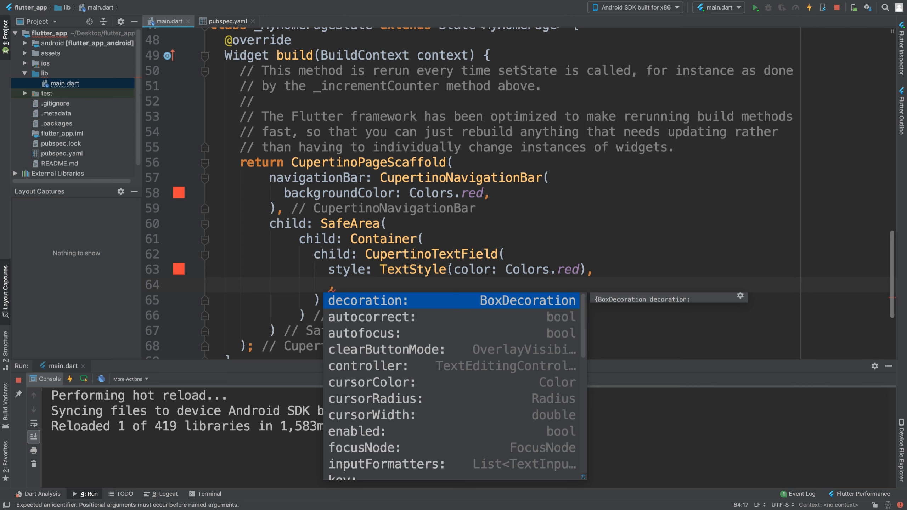
pyautogui.scroll(-3)
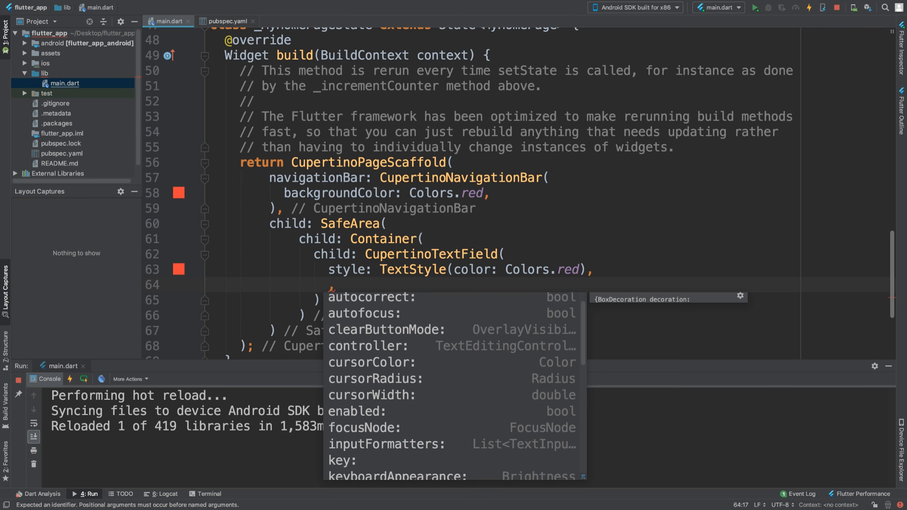
pyautogui.scroll(-3)
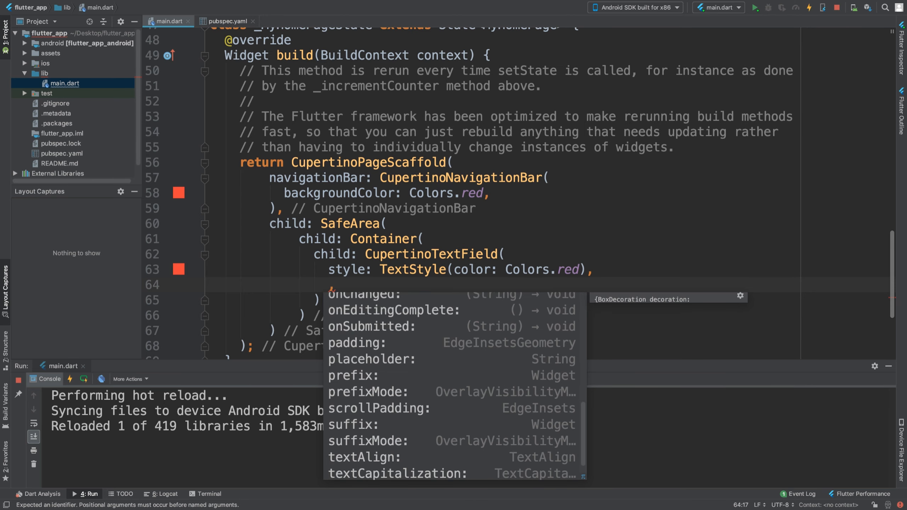
pyautogui.scroll(3)
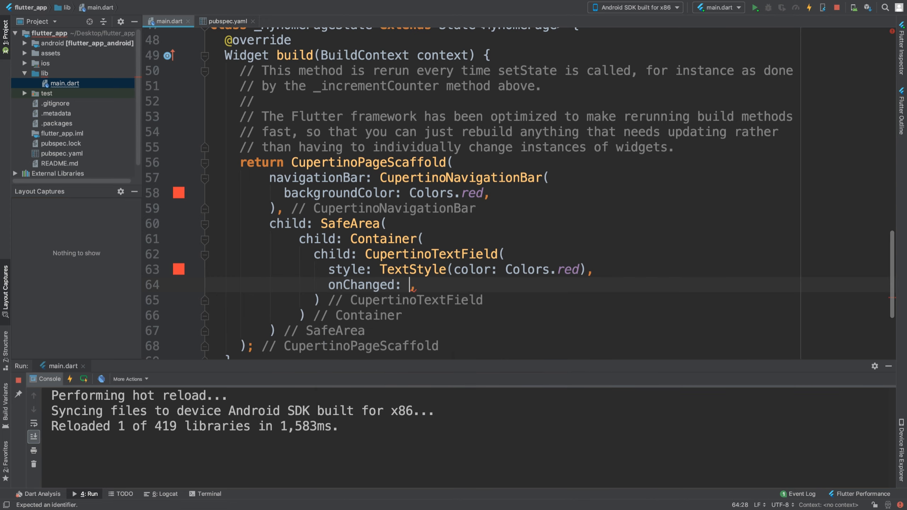
# Write the onChanged callback (String value) { print(value); }.
pyautogui.write('()')
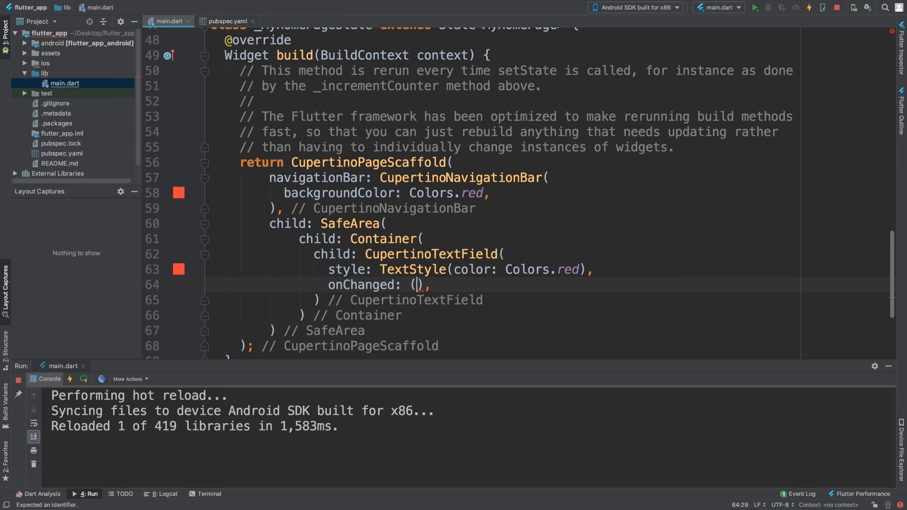
pyautogui.write('{')
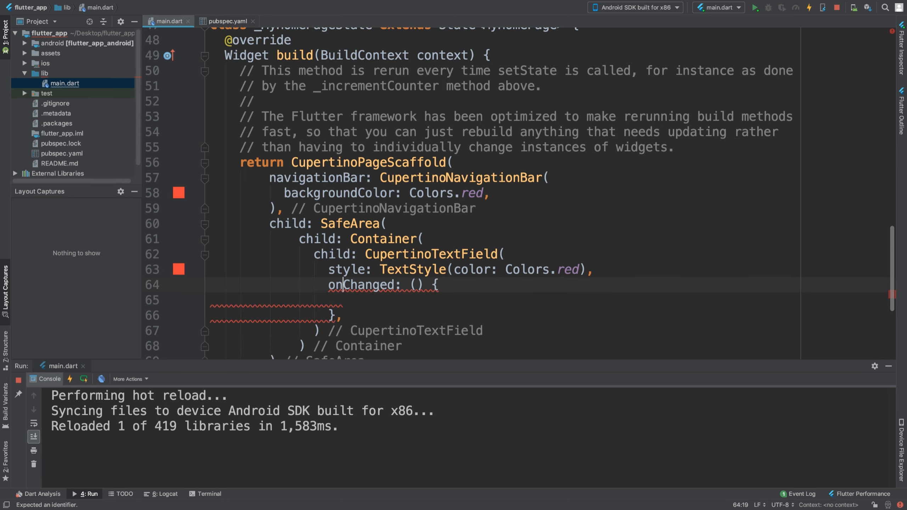
pyautogui.write('S')
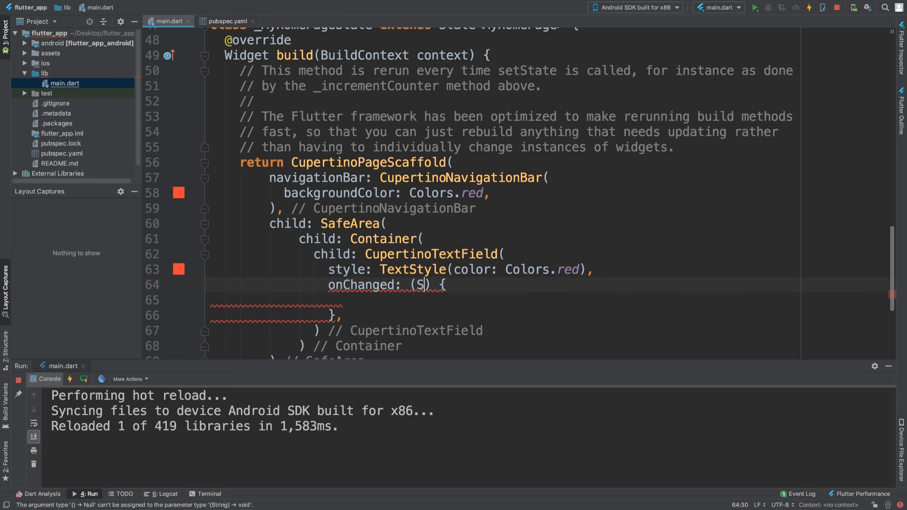
pyautogui.write('tring value')
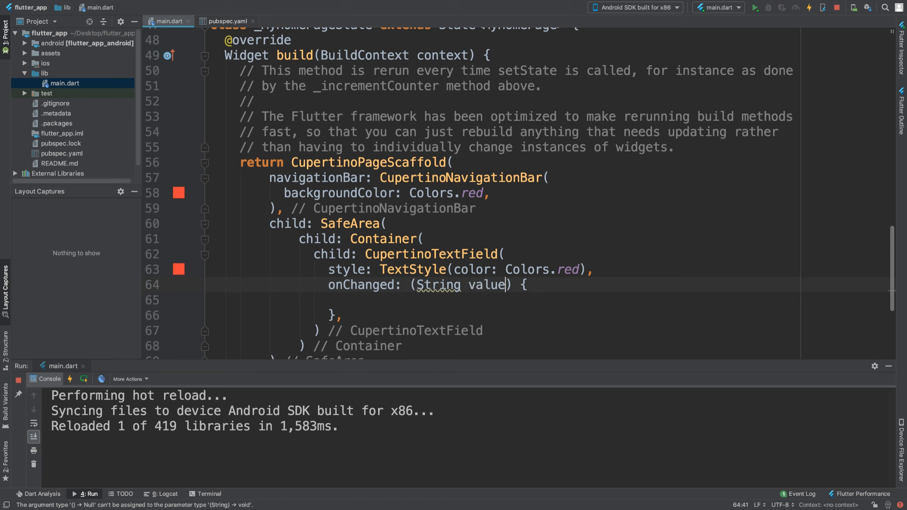
pyautogui.write('print();')
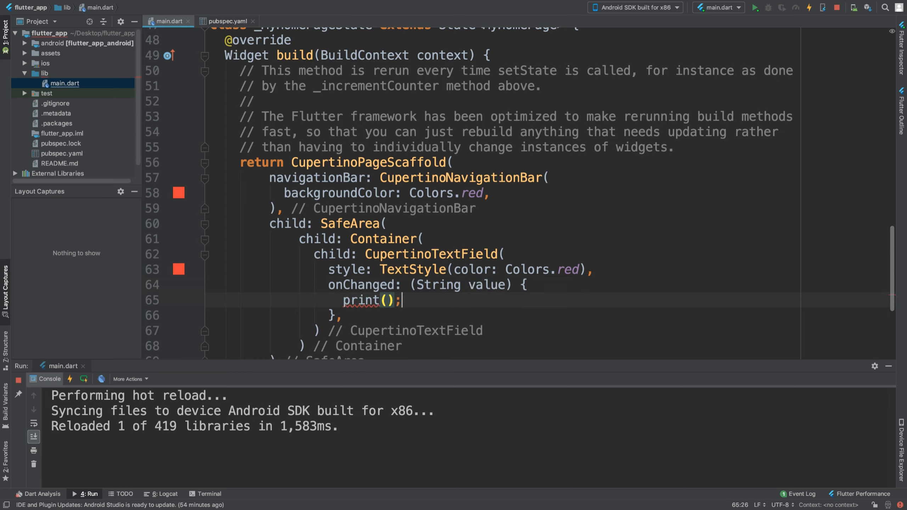
pyautogui.write('value')
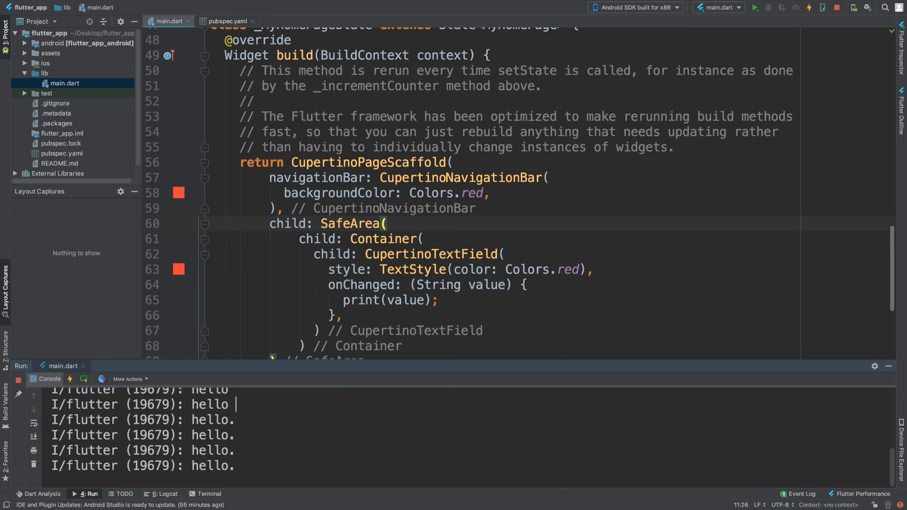
# Return to the editor after checking the console and move up to the _MyHomePageState class.
pyautogui.click(342, 316)
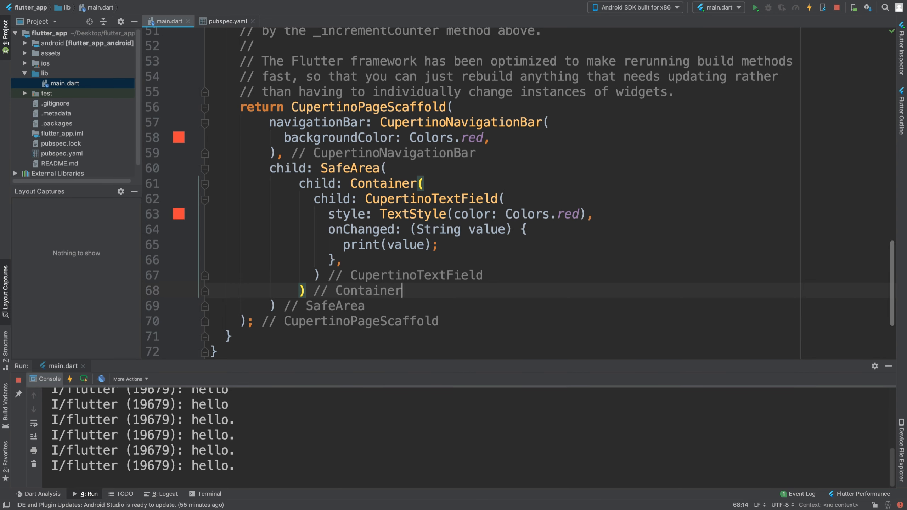
pyautogui.scroll(3)
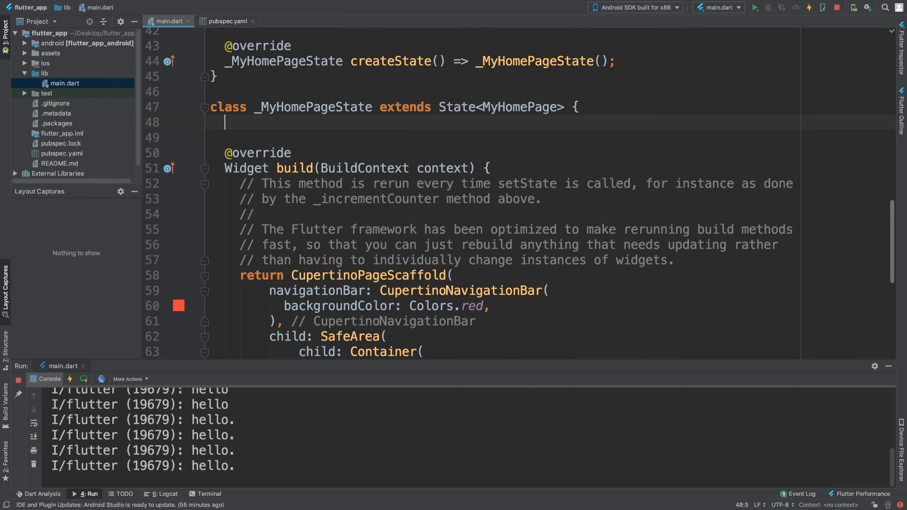
# Declare String val = '' in _MyHomePageState and assign val = value inside onChanged.
pyautogui.write('String v')
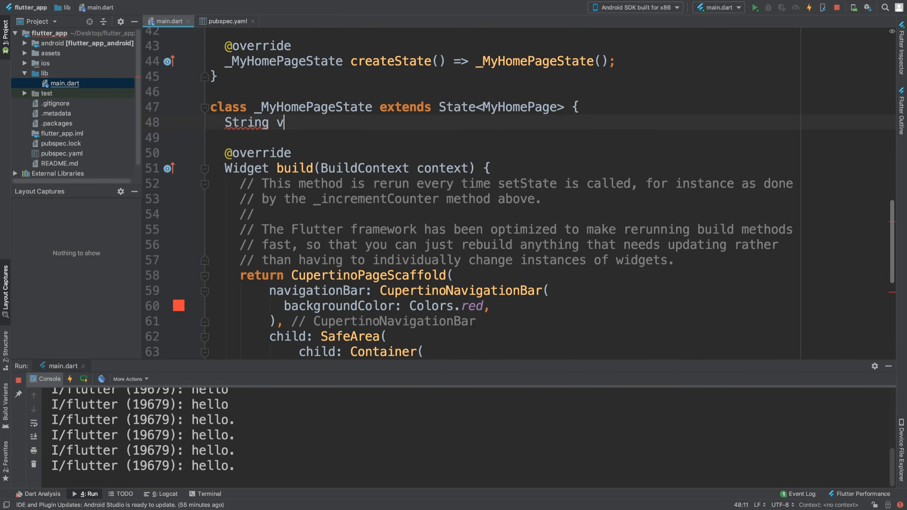
pyautogui.write("al = ''")
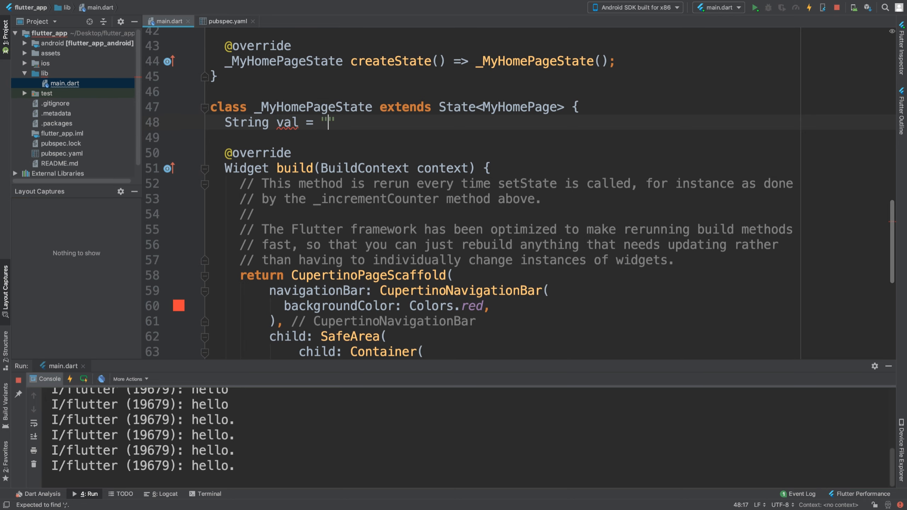
pyautogui.scroll(-3)
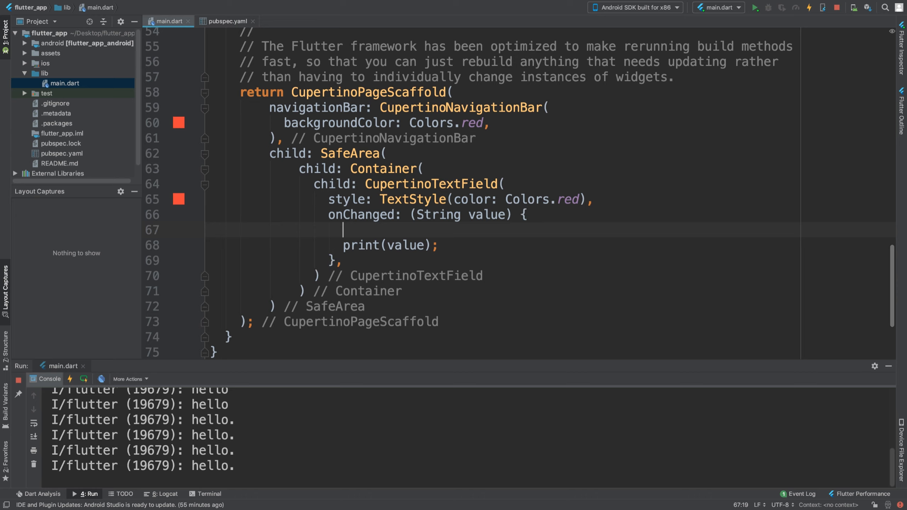
pyautogui.write('val = value;')
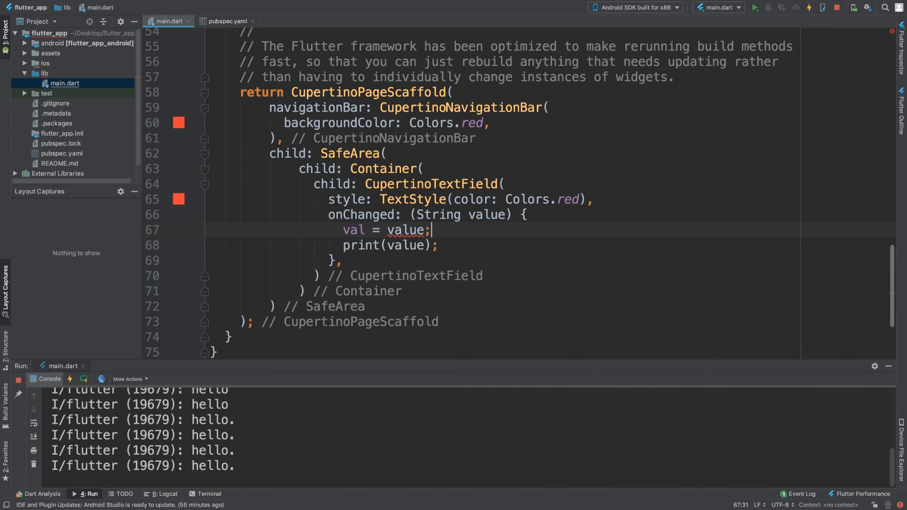
# Select the new val declaration to review it, then return to the text field code.
pyautogui.scroll(3)
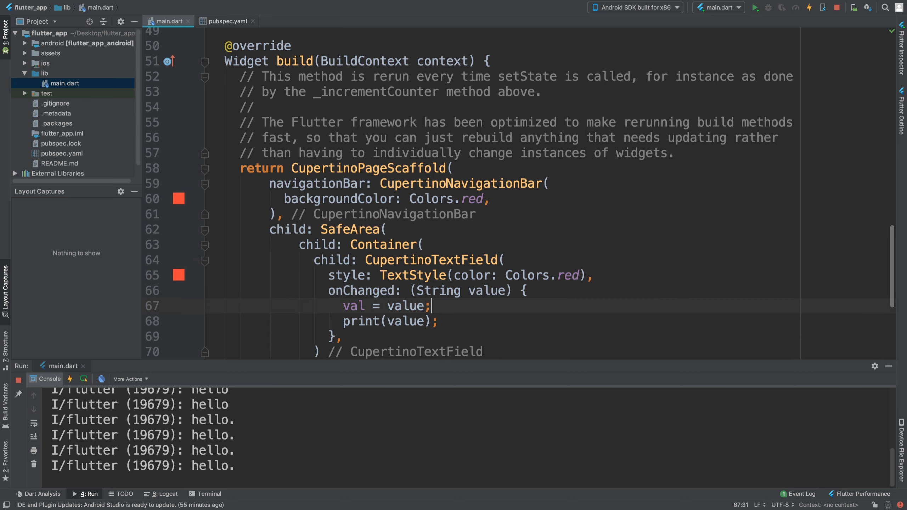
pyautogui.scroll(3)
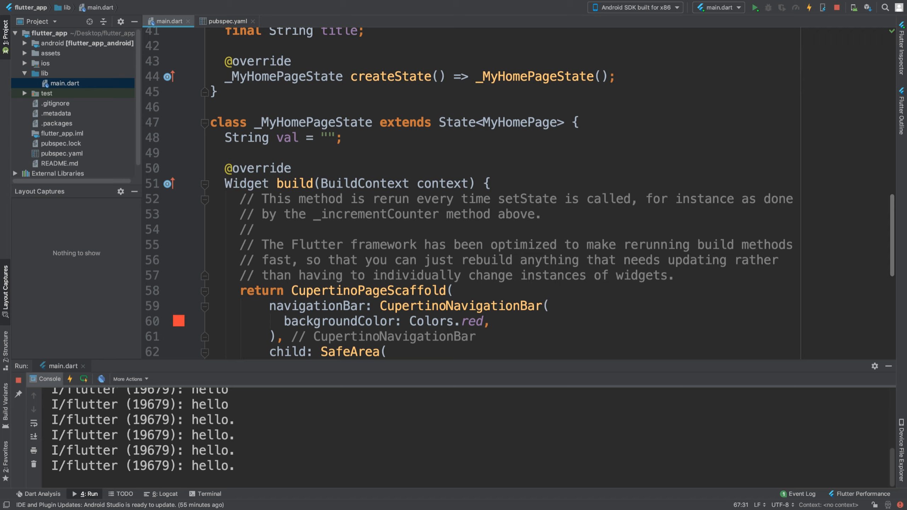
pyautogui.doubleClick(260, 138)
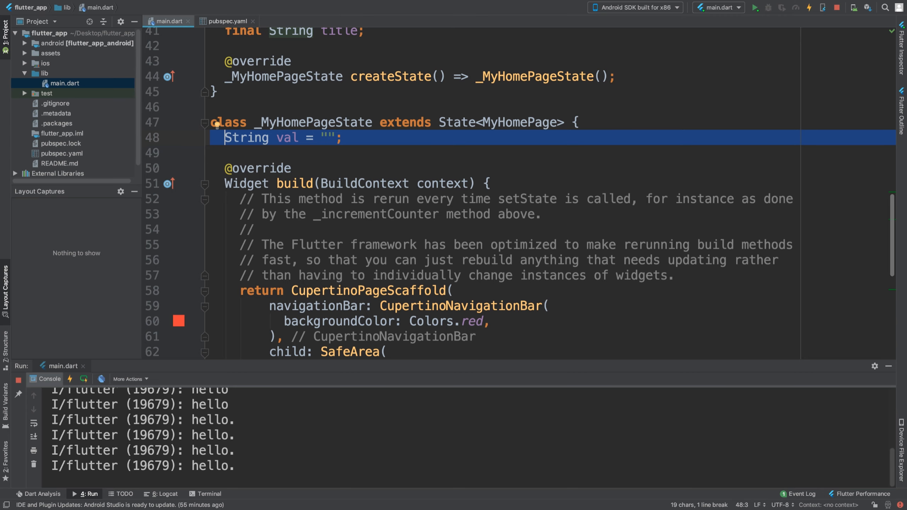
pyautogui.scroll(-3)
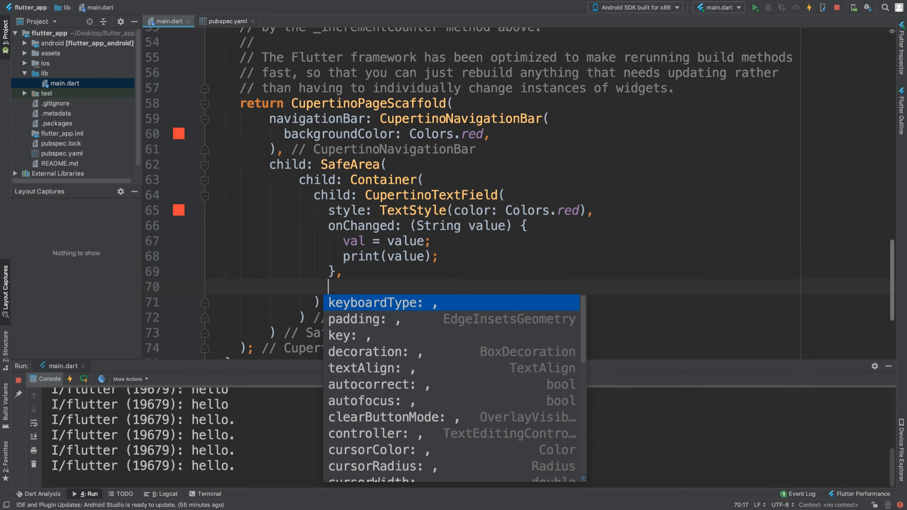
# Start a new property after onChanged and choose onEditingComplete from the suggestions.
pyautogui.scroll(-3)
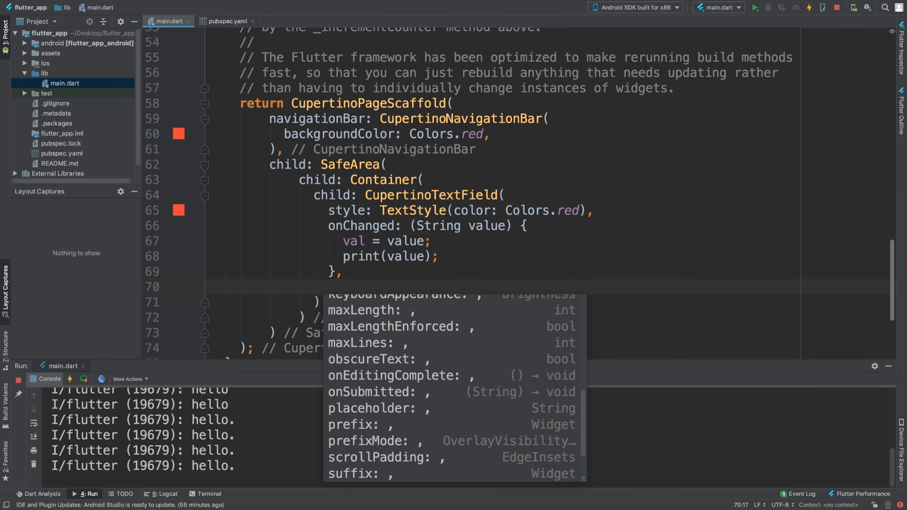
pyautogui.click(393, 375)
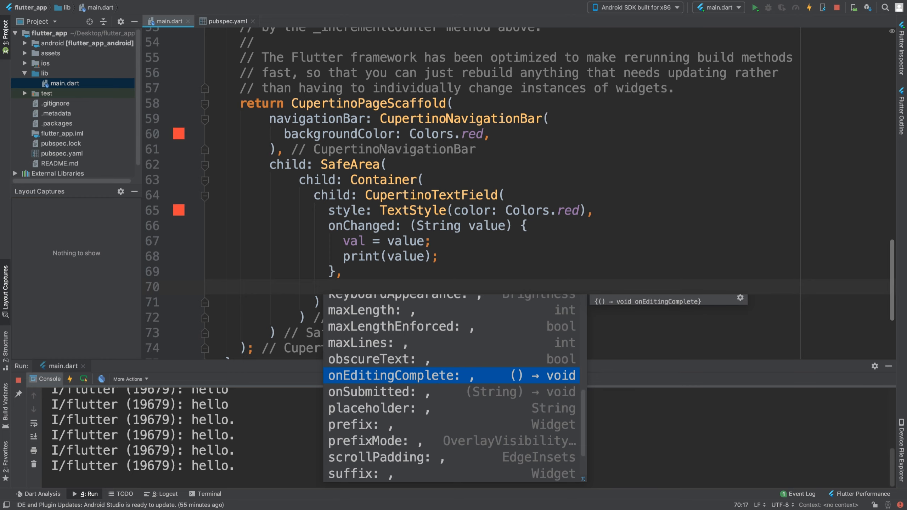